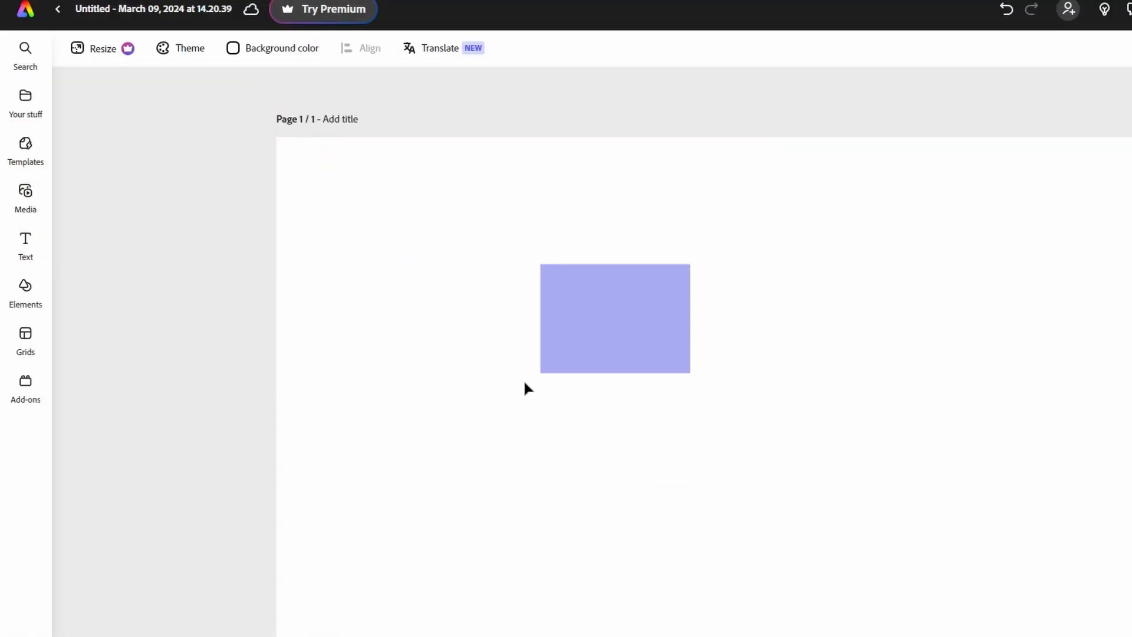
# Show the Text panel with its styled text templates from the left sidebar
pyautogui.click(25, 245)
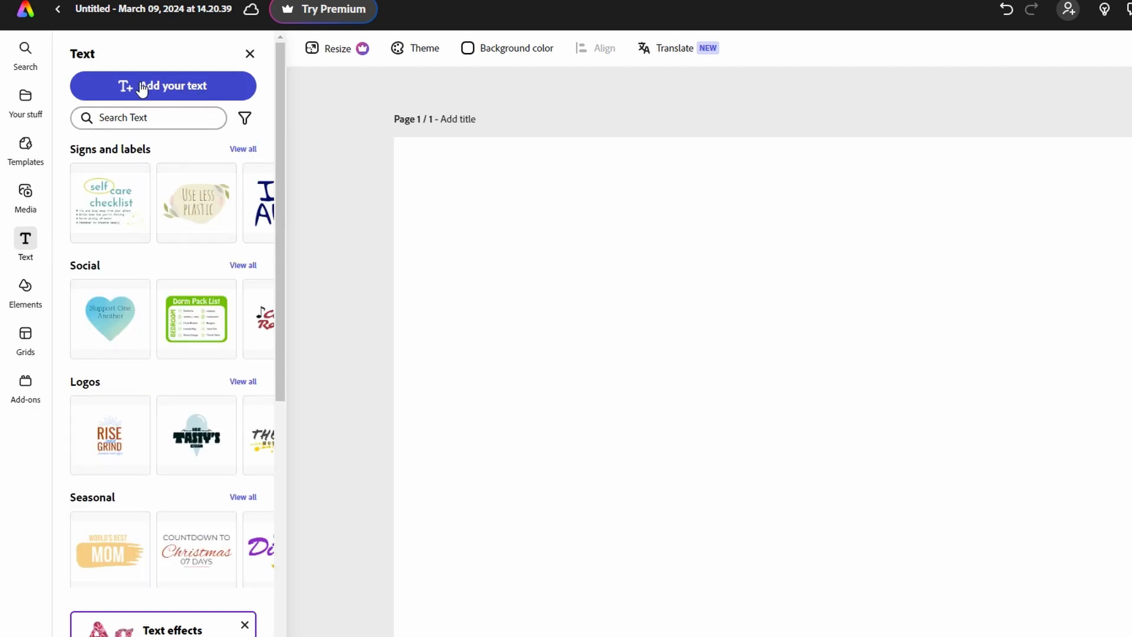
# Add an 'Add your new text' text box to the page and set it bold
pyautogui.click(163, 86)
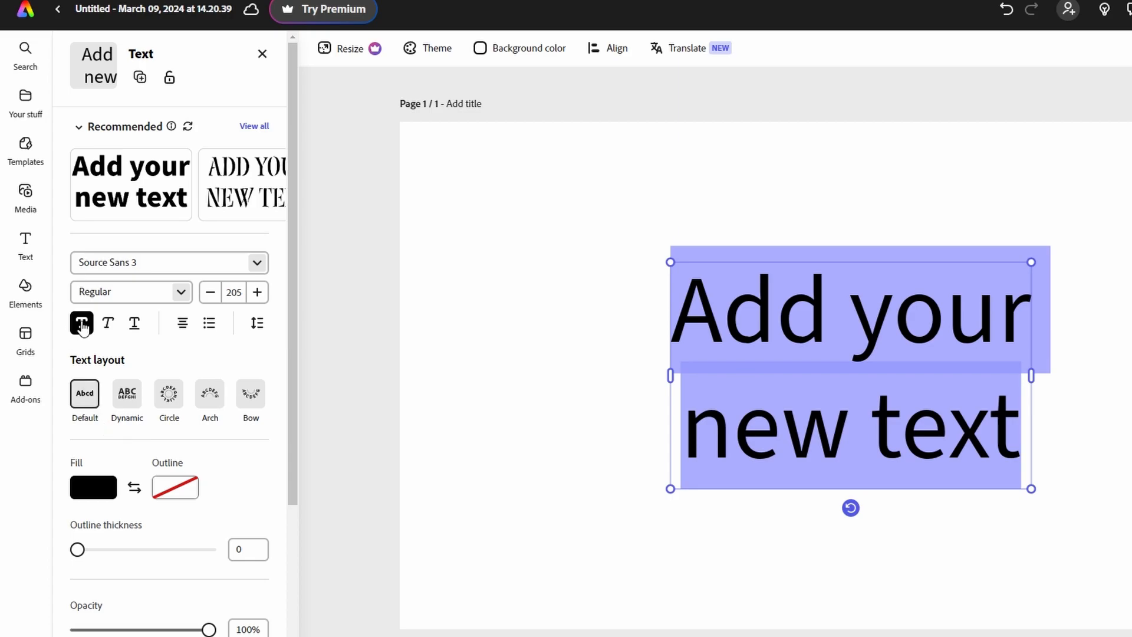
pyautogui.click(81, 323)
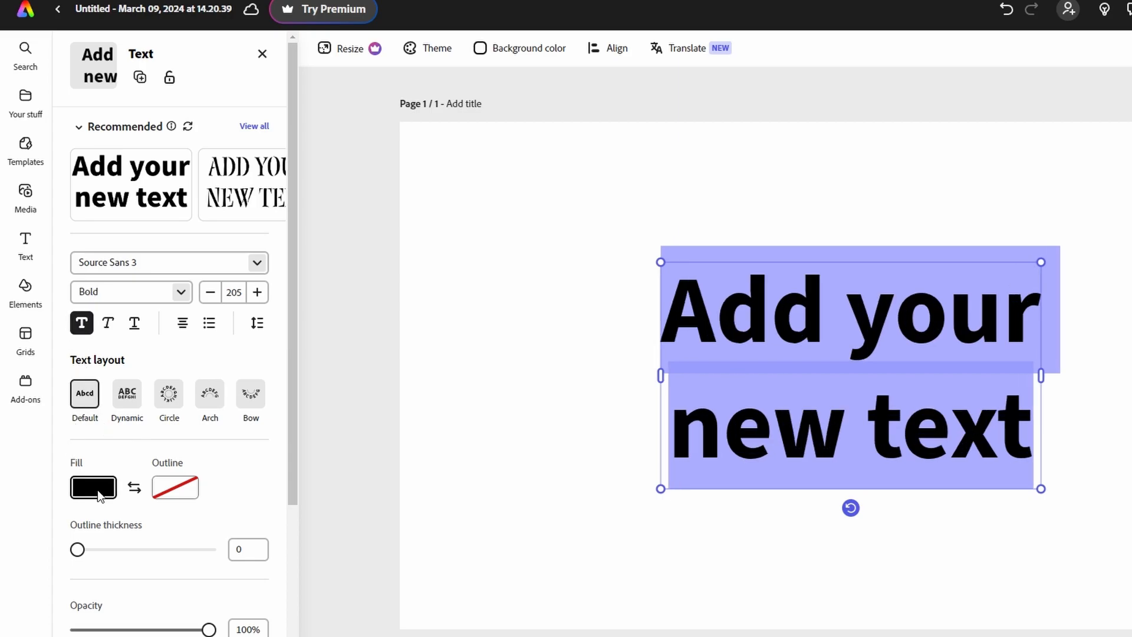
# Show the text's Fill swatches and expand the More colors palette
pyautogui.click(94, 486)
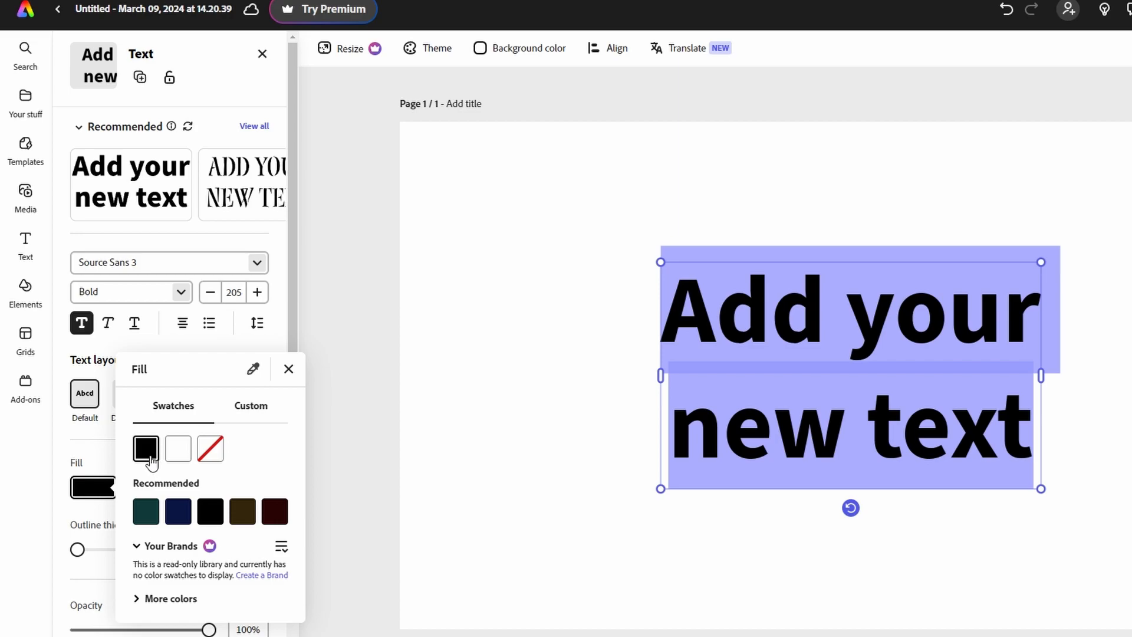
pyautogui.moveTo(162, 464)
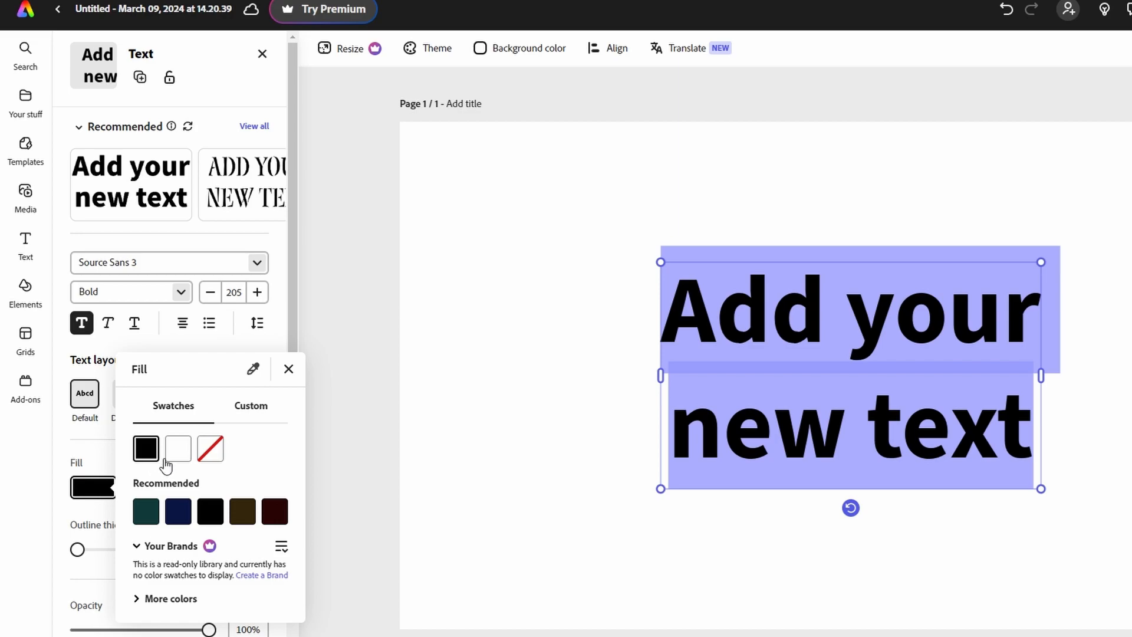
pyautogui.moveTo(237, 486)
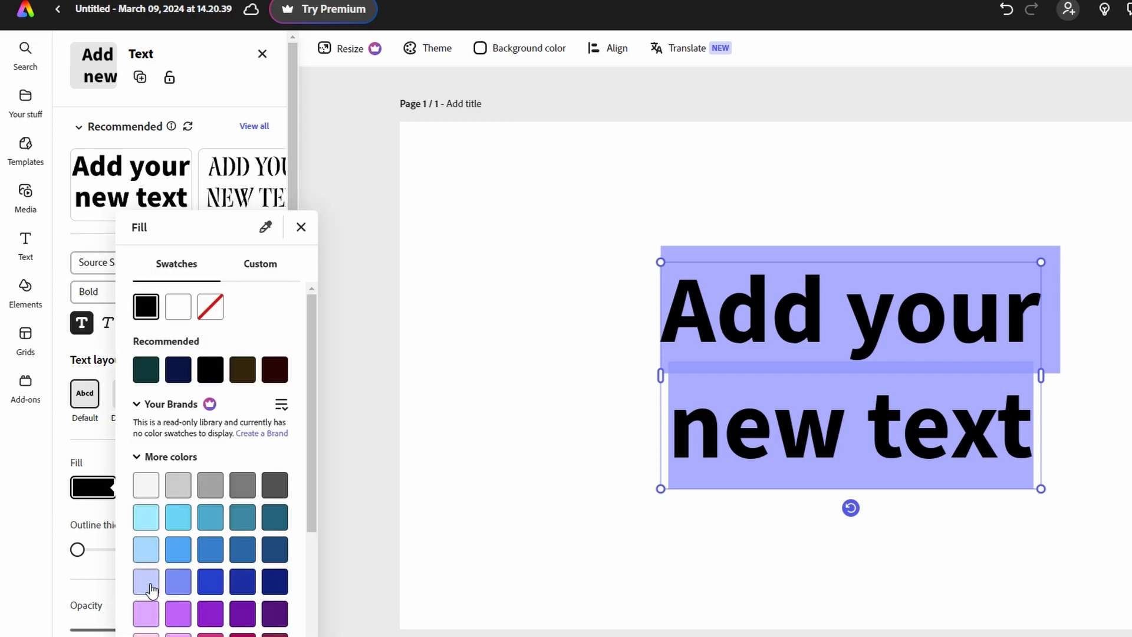
pyautogui.scroll(-3)
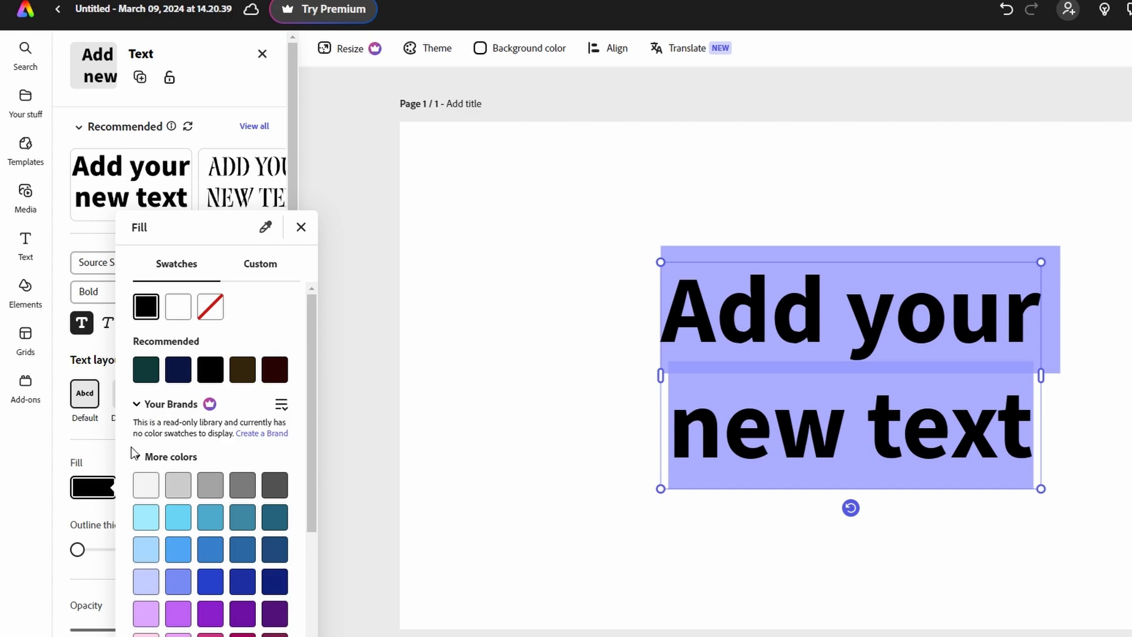
pyautogui.click(165, 403)
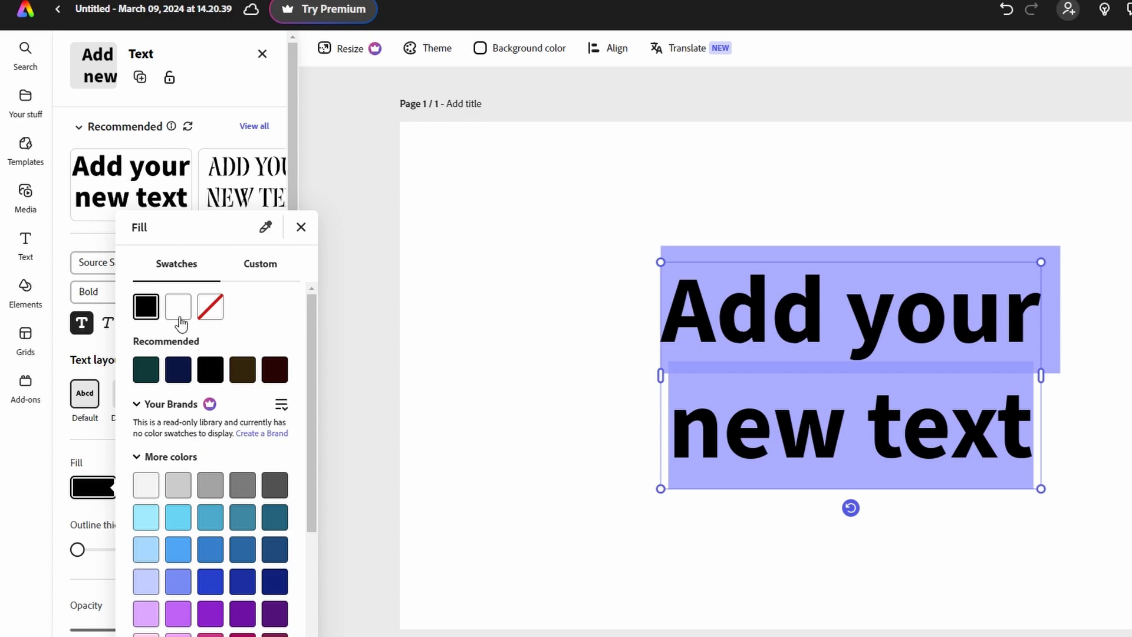
# Set the text fill to custom light teal #74C8D6 in the colour picker
pyautogui.click(251, 264)
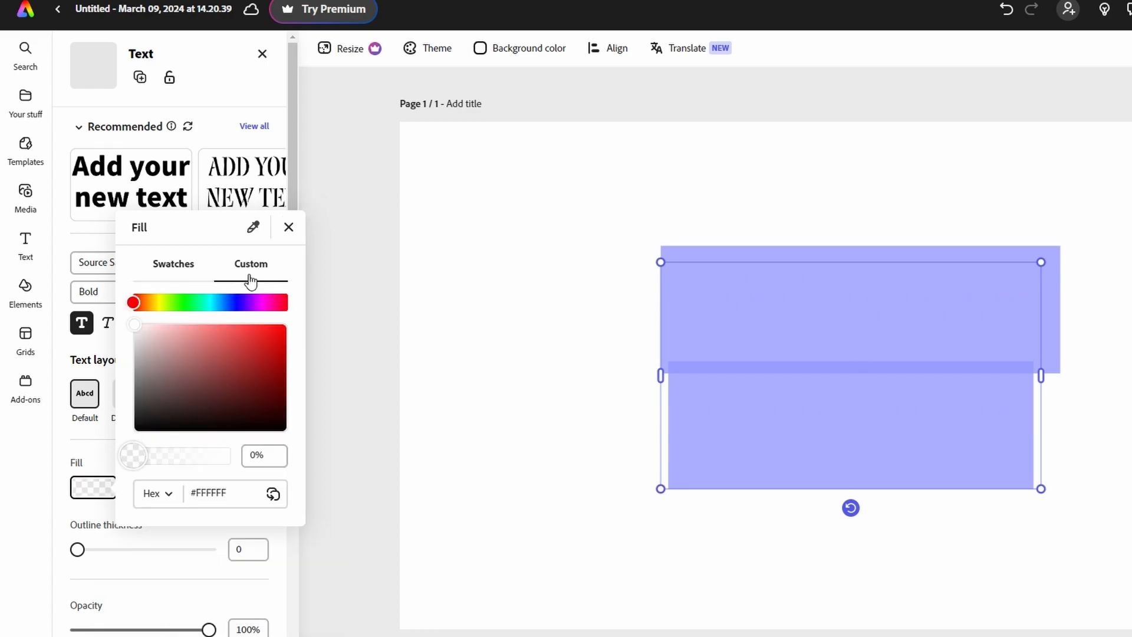
pyautogui.click(238, 362)
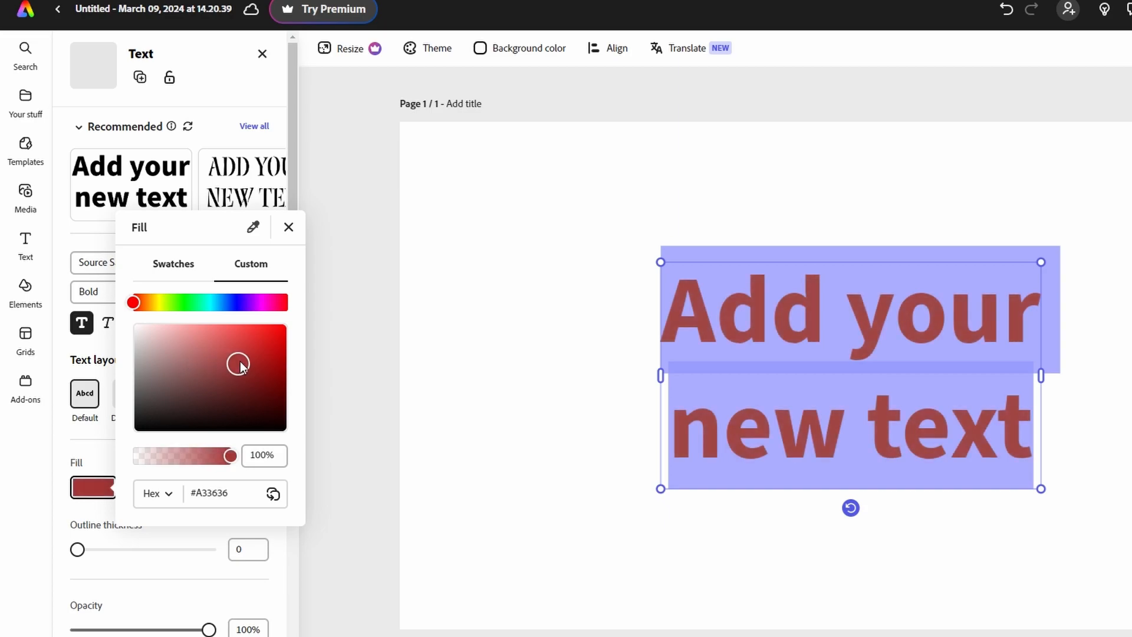
pyautogui.click(154, 302)
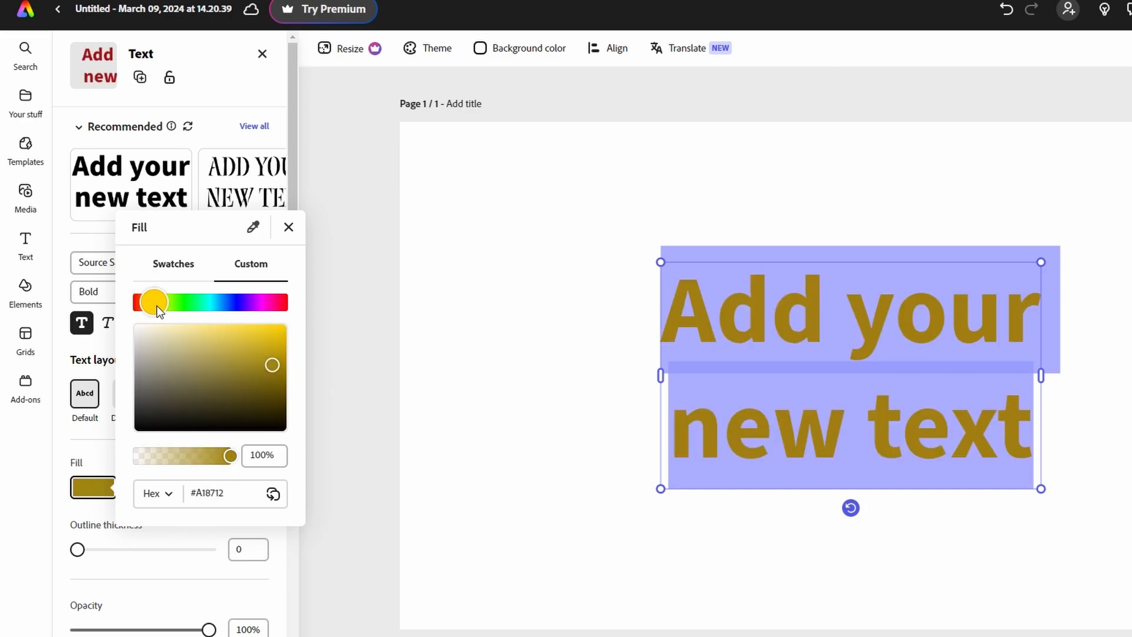
pyautogui.moveTo(152, 301); pyautogui.dragTo(215, 301)
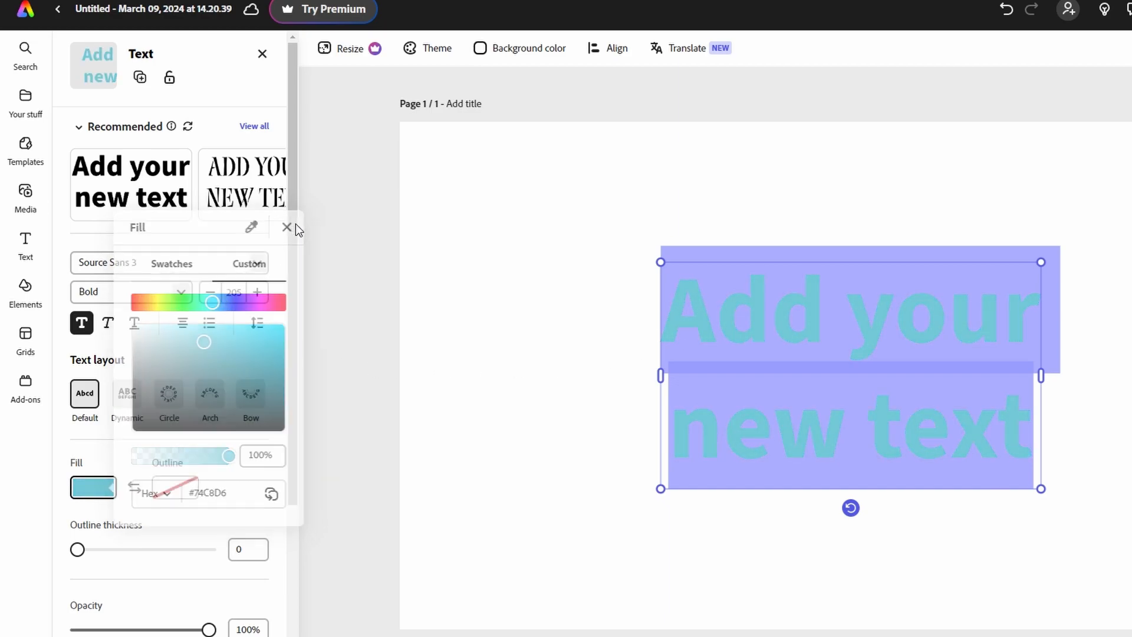
# Dismiss the Fill popup and the text properties panel
pyautogui.click(287, 226)
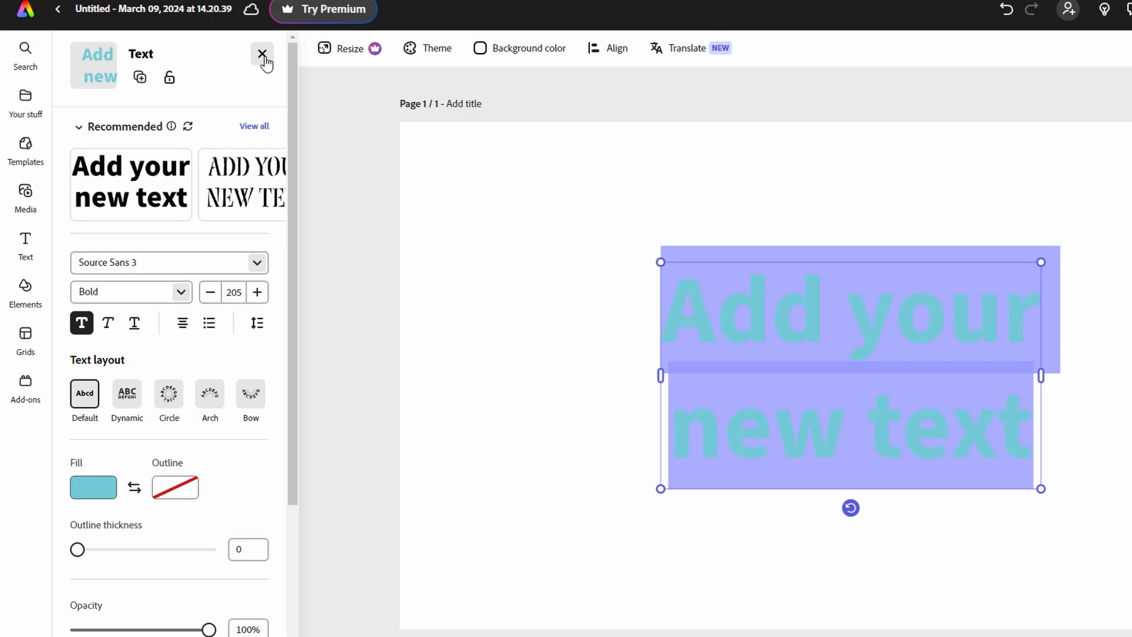
pyautogui.click(262, 54)
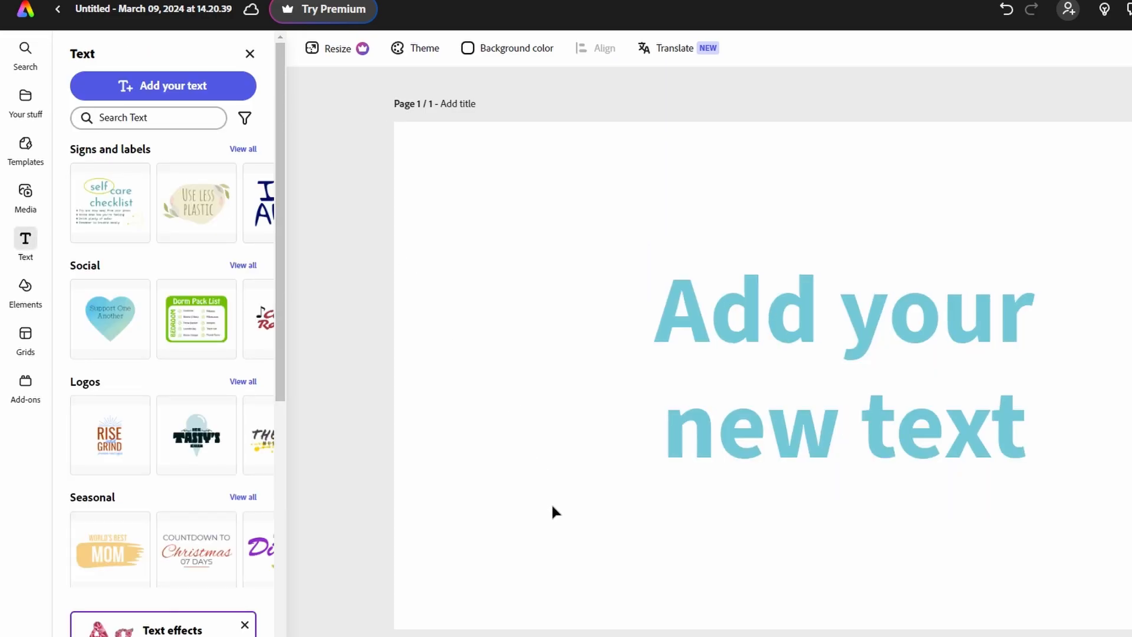